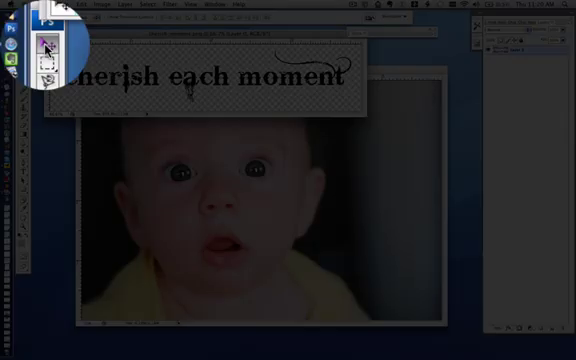
# Select the 'cherish each moment' text layer and bring up the Edit menu commands
pyautogui.click(236, 240)
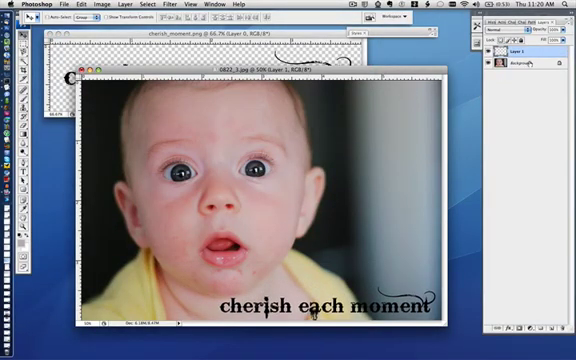
pyautogui.click(536, 62)
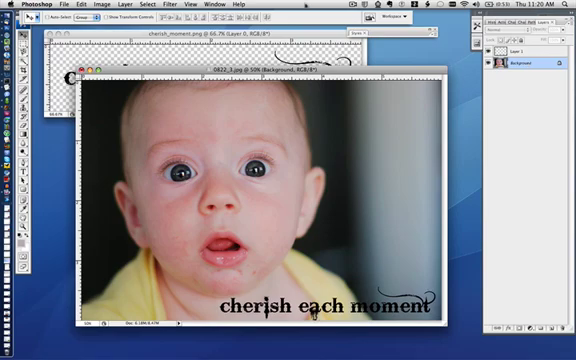
pyautogui.click(212, 4)
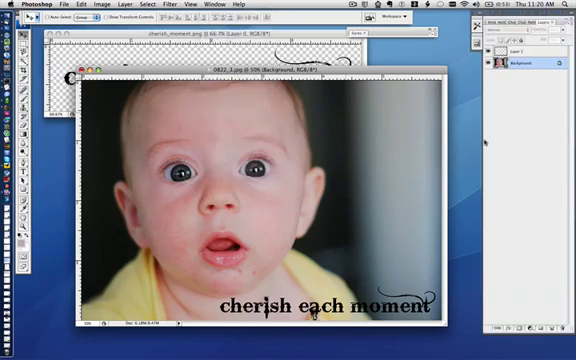
pyautogui.click(520, 48)
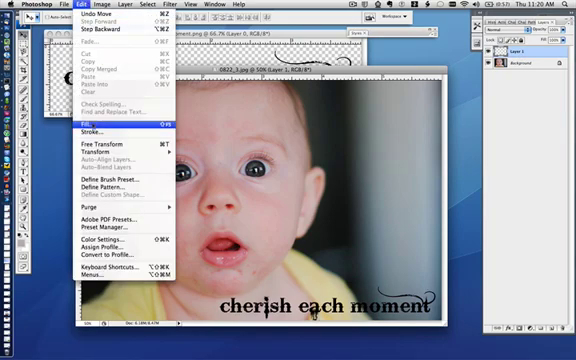
# Fill the text with a reddish-pink colour, keeping Preserve Transparency on
pyautogui.click(72, 124)
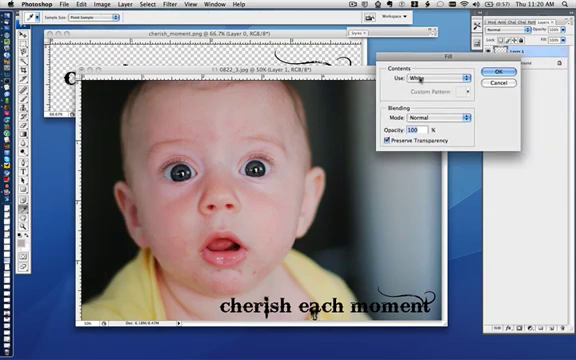
pyautogui.click(436, 78)
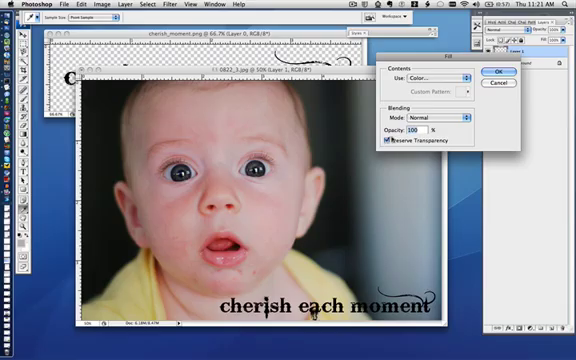
pyautogui.click(492, 72)
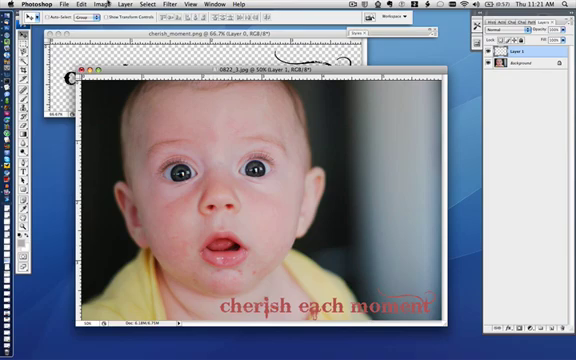
# Fill the text again with White, Preserve Transparency still on
pyautogui.click(68, 6)
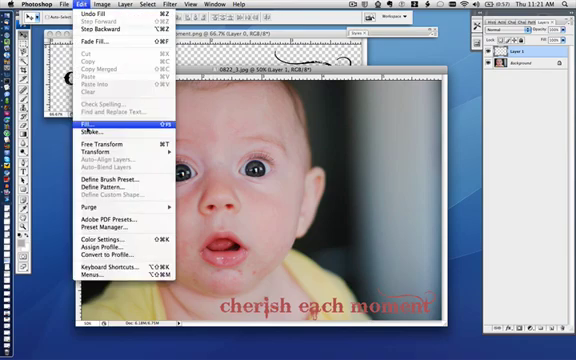
pyautogui.click(84, 128)
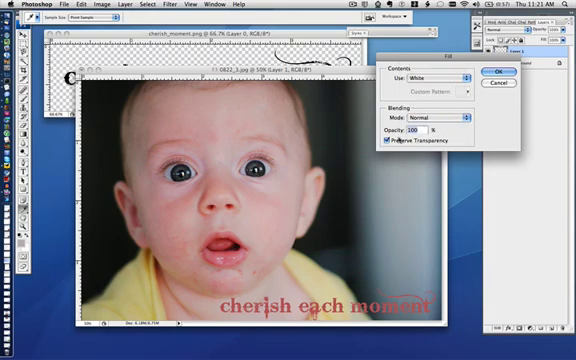
pyautogui.click(498, 72)
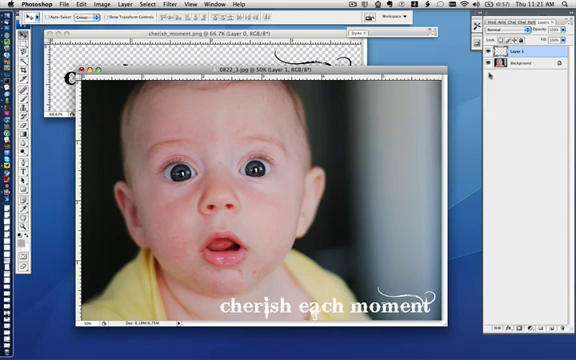